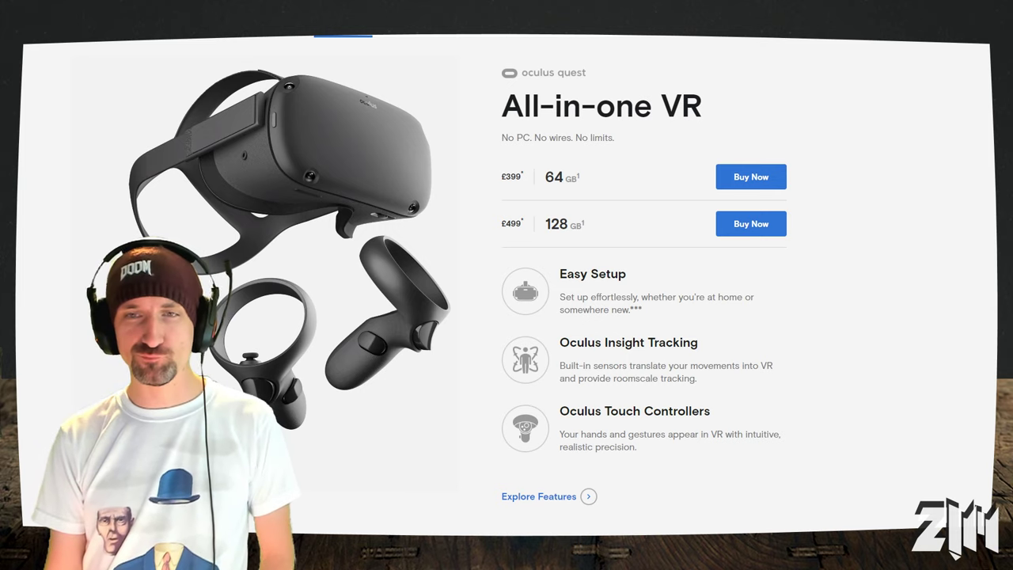
Leave the product page for the-expanse/SideQuest GitHub repository and scroll down slightly.
{"action": "right_click", "coordinate": [938, 376]}
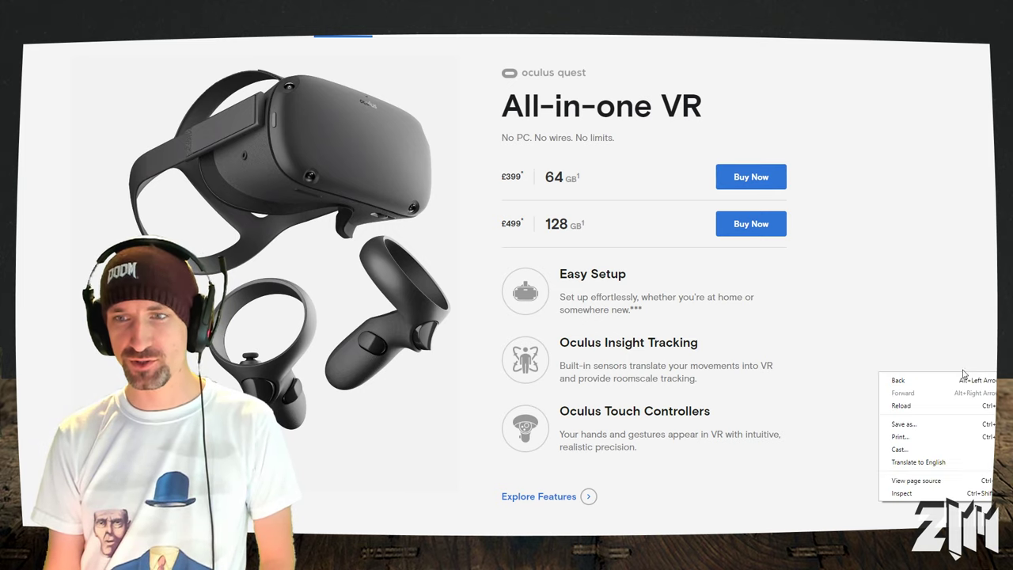
{"action": "left_click", "coordinate": [960, 428]}
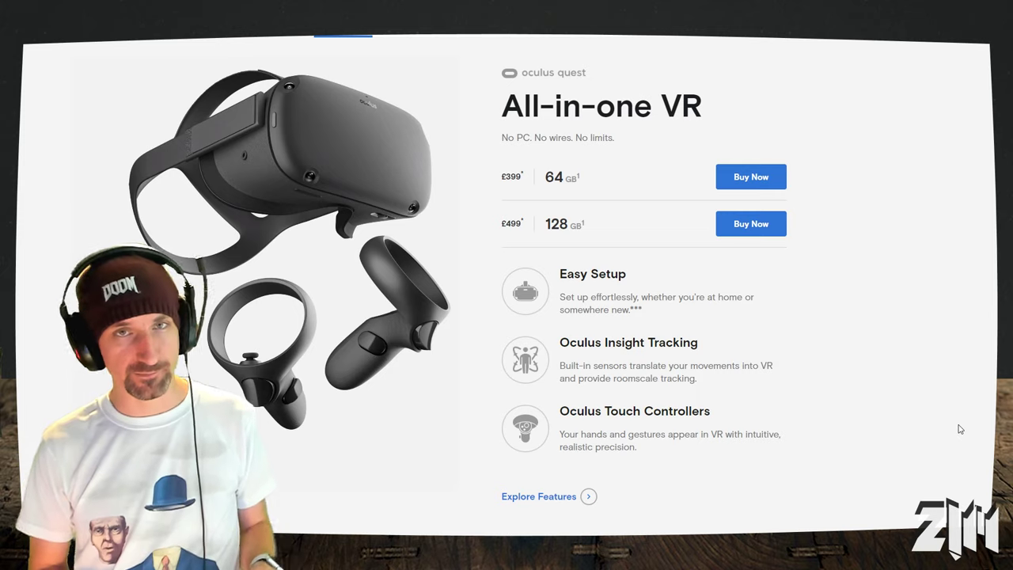
{"action": "key", "text": "alt+tab"}
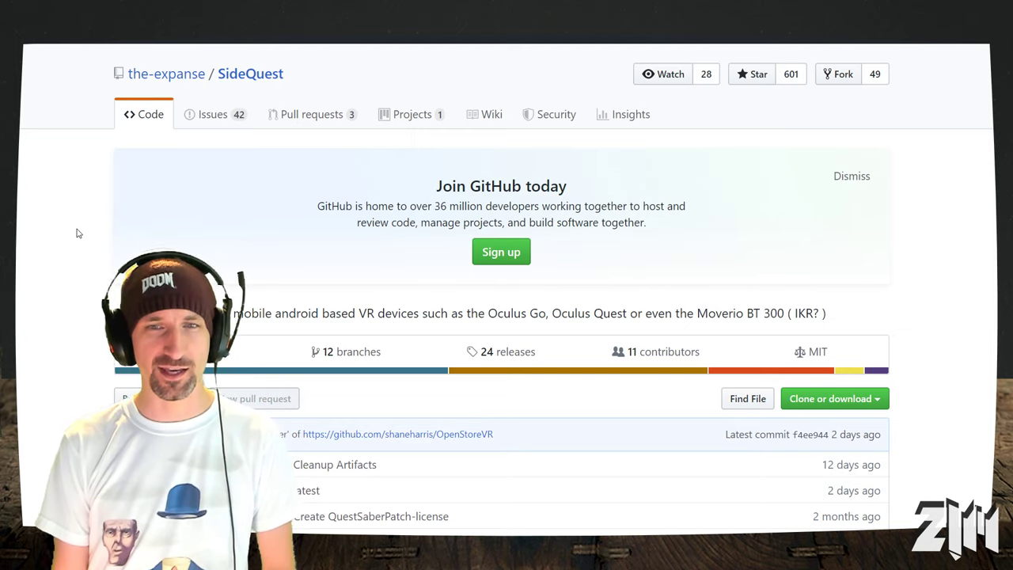
{"action": "scroll", "scroll_direction": "down", "scroll_amount": 3}
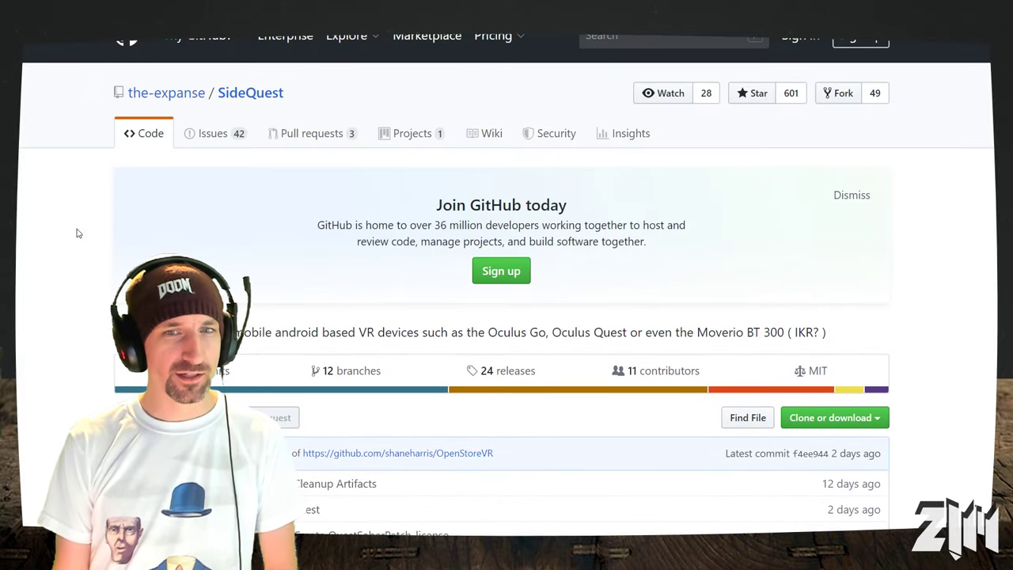
{"action": "mouse_move", "coordinate": [478, 374]}
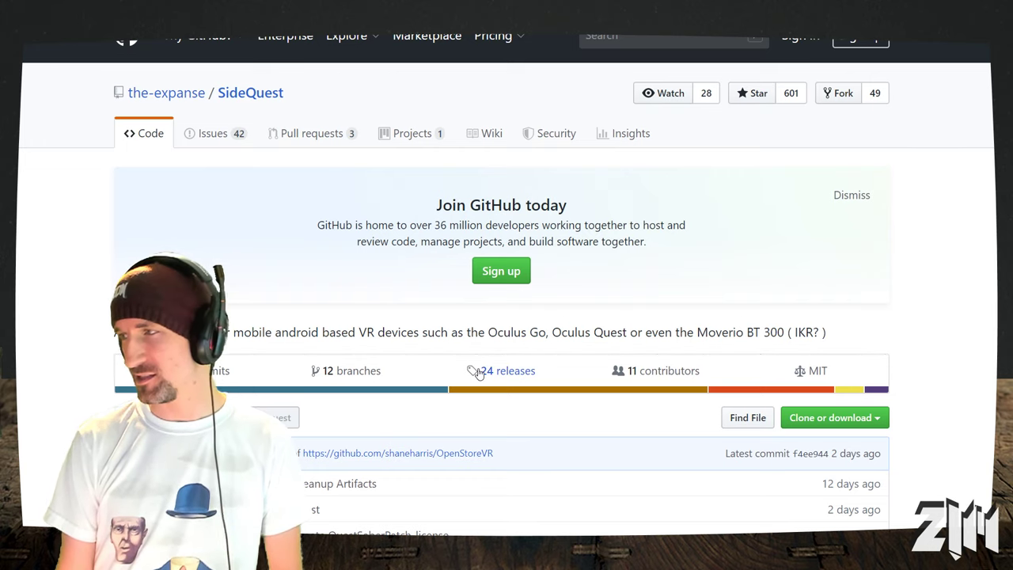
Open the 24 SideQuest releases and highlight SideQuest-Setup-0.6.3.exe in the Assets list.
{"action": "left_click", "coordinate": [507, 370]}
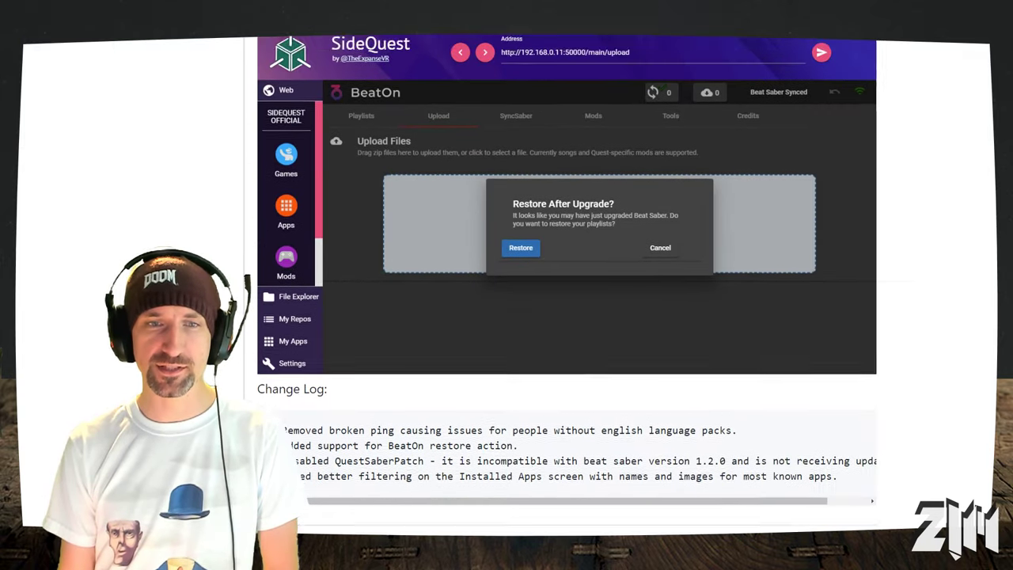
{"action": "scroll", "scroll_direction": "down", "scroll_amount": 3}
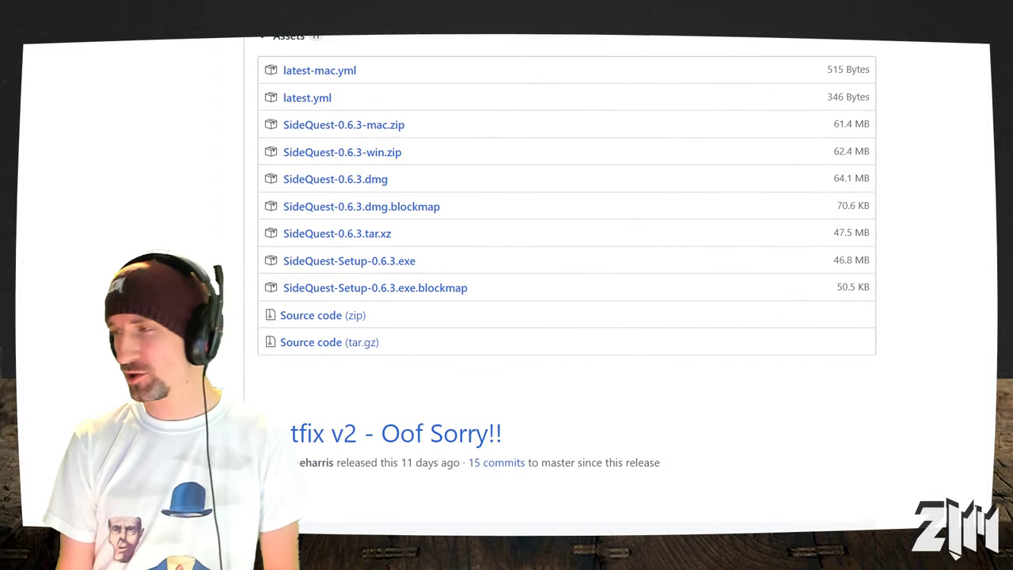
{"action": "double_click", "coordinate": [407, 260]}
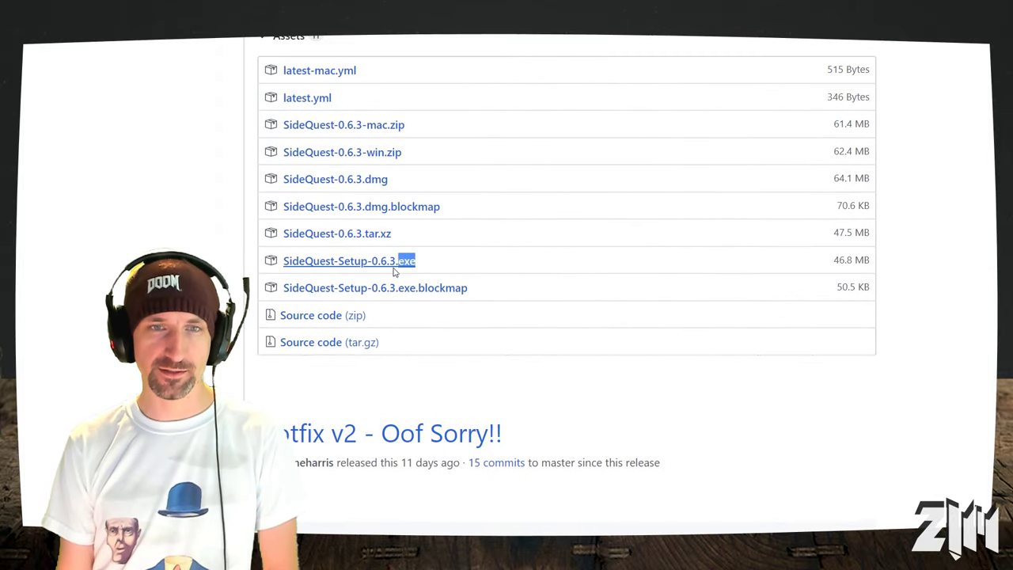
{"action": "double_click", "coordinate": [349, 260]}
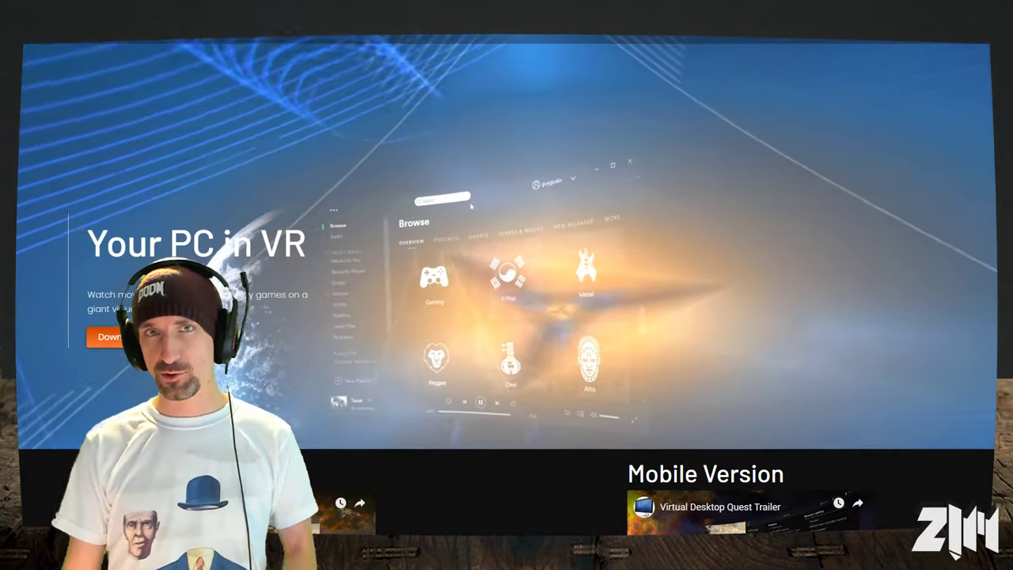
Scroll down the Virtual Desktop 'Your PC in VR' page toward the Quest trailer.
{"action": "scroll", "scroll_direction": "down", "scroll_amount": 3}
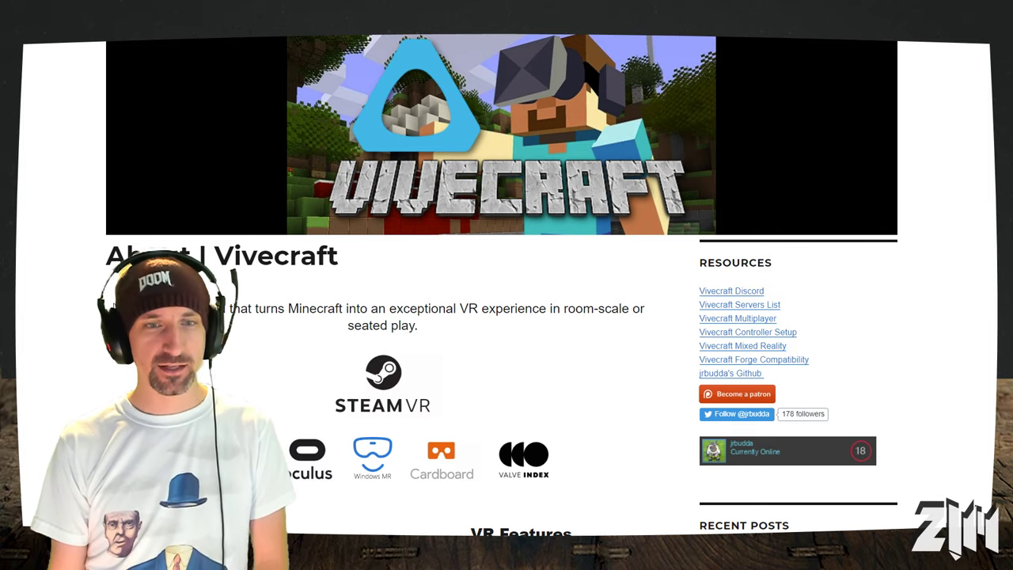
Scroll through the About Vivecraft page on Minecraft versions and VR features.
{"action": "scroll", "scroll_direction": "down", "scroll_amount": 3}
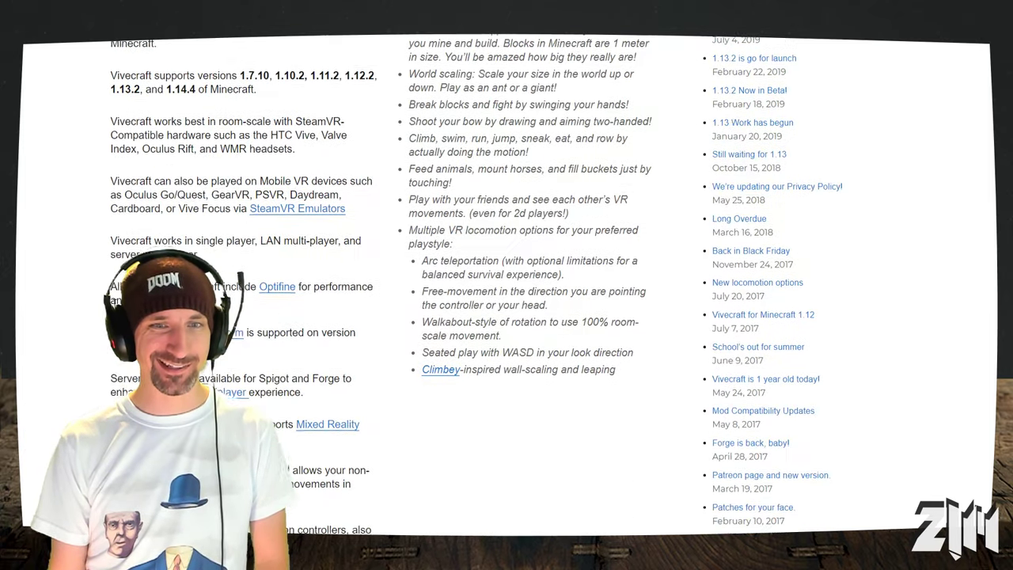
{"action": "scroll", "scroll_direction": "down", "scroll_amount": 3}
{"action": "type", "text": "minecraft"}
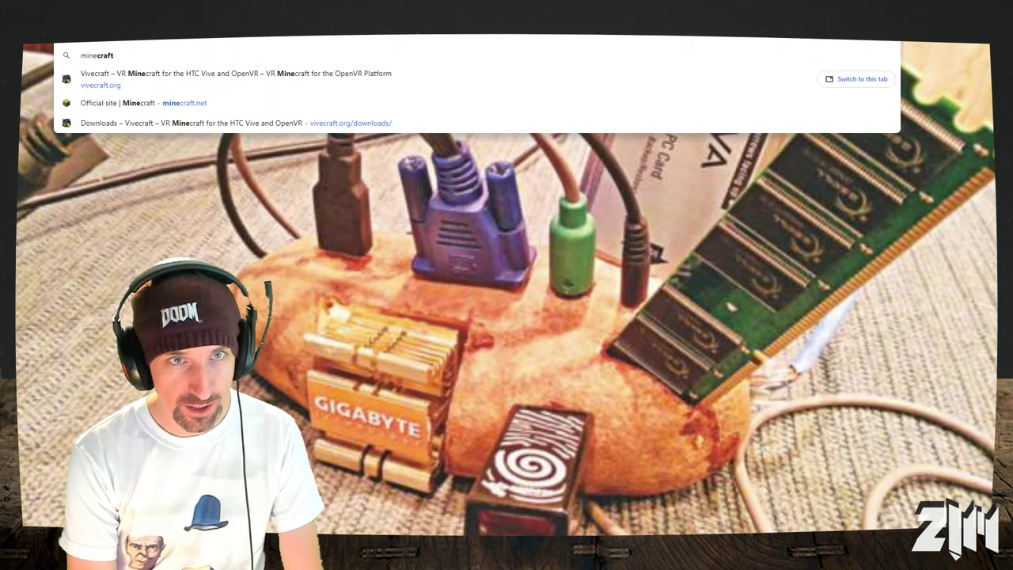
Open the Vivecraft Downloads page and scroll past Requirements to Installing Vivecraft.
{"action": "left_click", "coordinate": [185, 103]}
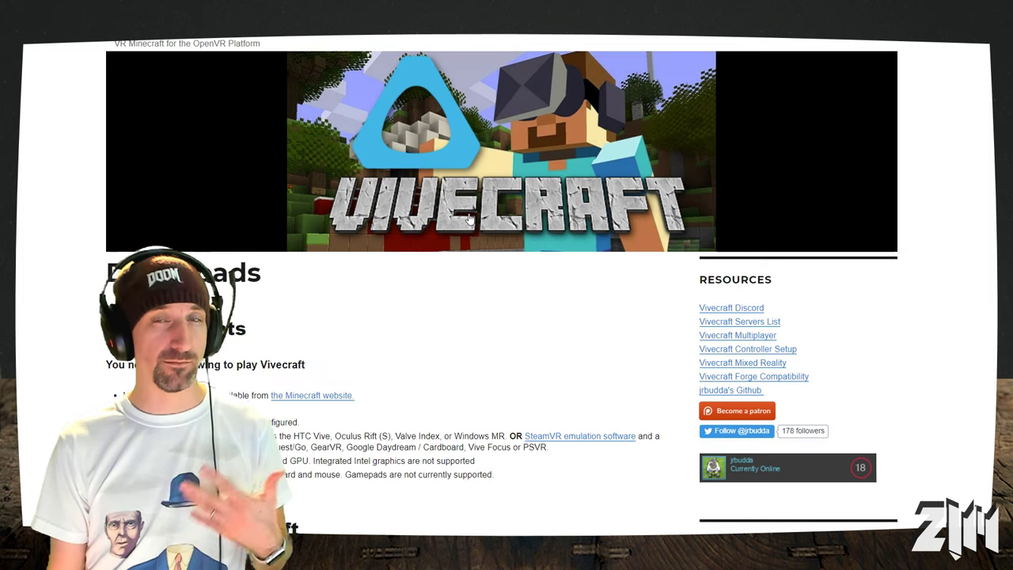
{"action": "mouse_move", "coordinate": [79, 181]}
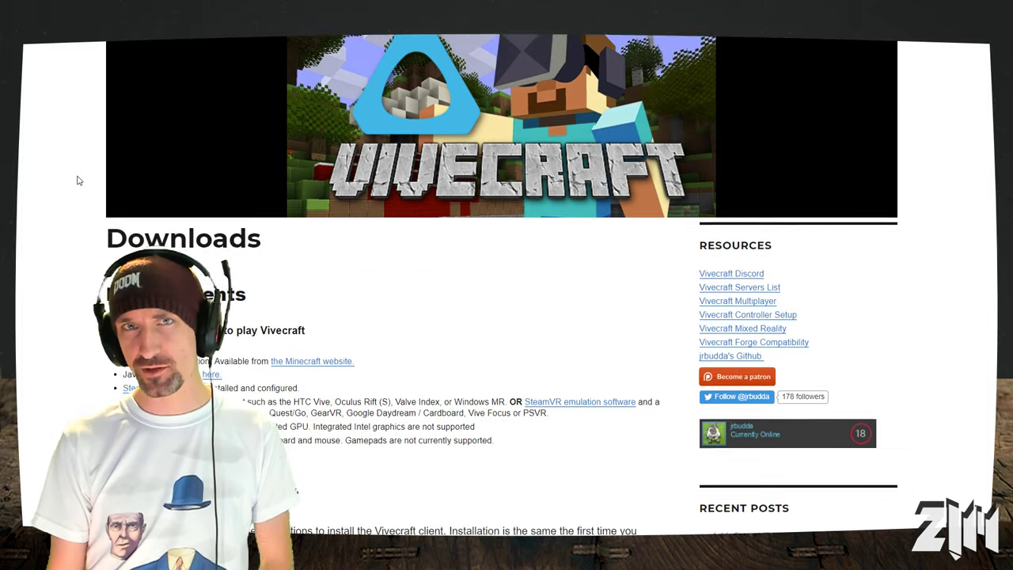
{"action": "scroll", "scroll_direction": "down", "scroll_amount": 3}
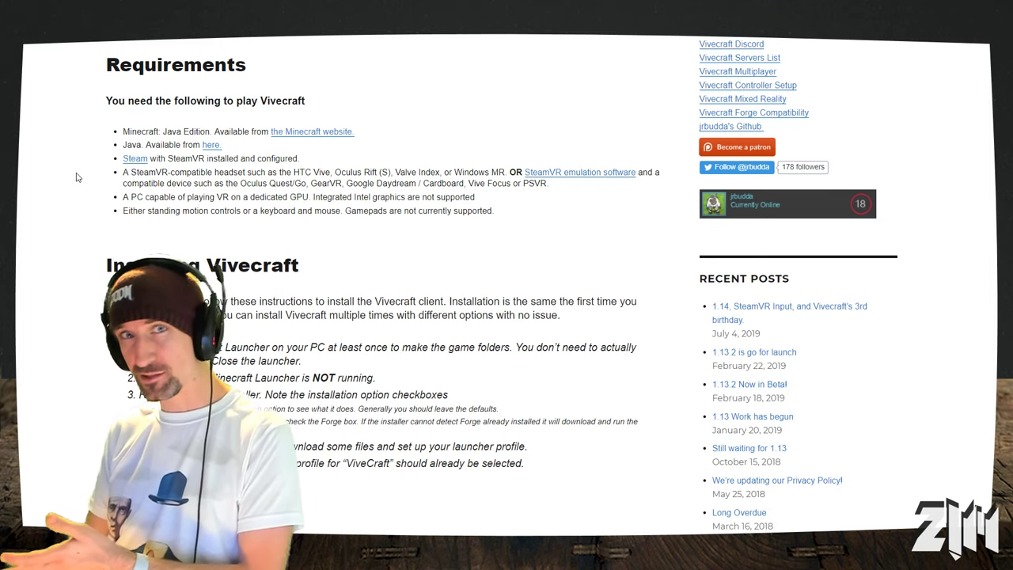
{"action": "mouse_move", "coordinate": [65, 176]}
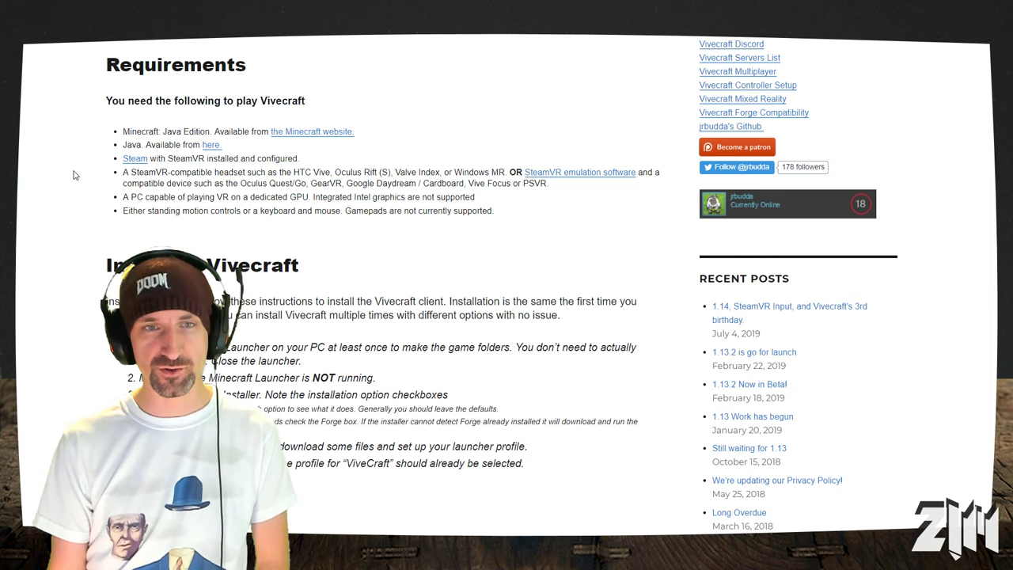
{"action": "scroll", "scroll_direction": "down", "scroll_amount": 3}
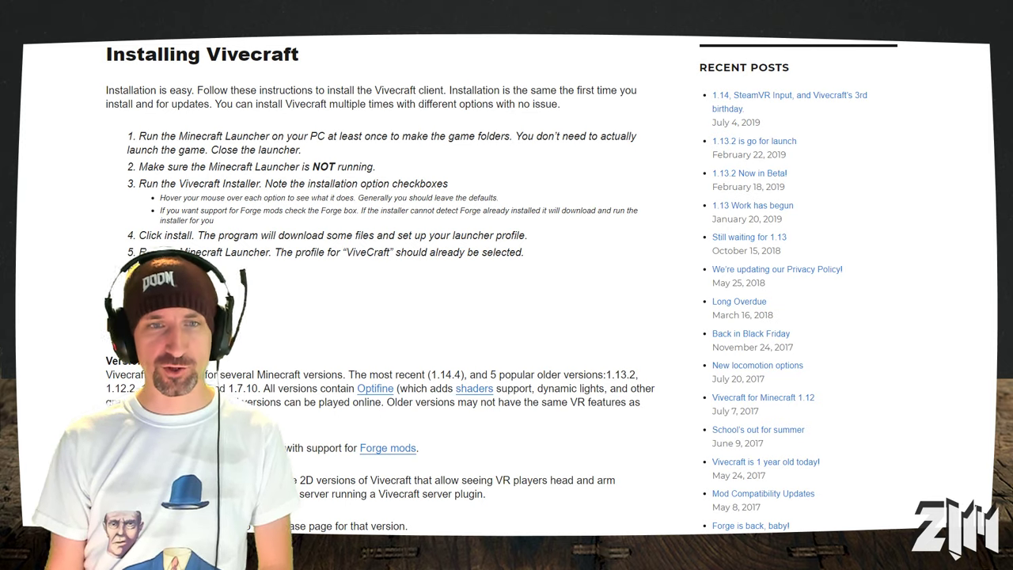
{"action": "scroll", "scroll_direction": "down", "scroll_amount": 3}
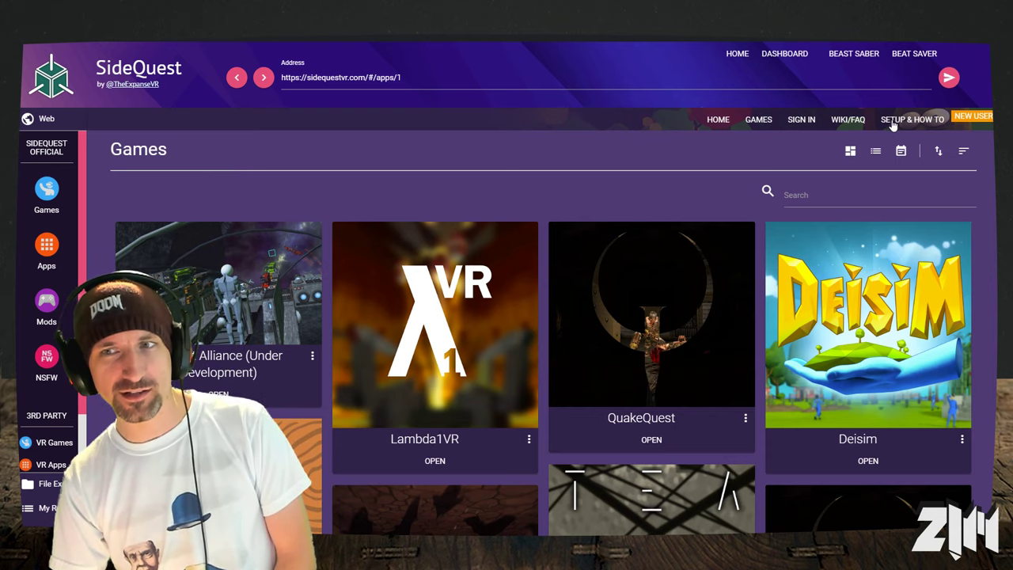
Open SideQuest's SETUP & HOW TO guide and scroll down to the later steps.
{"action": "left_click", "coordinate": [912, 118]}
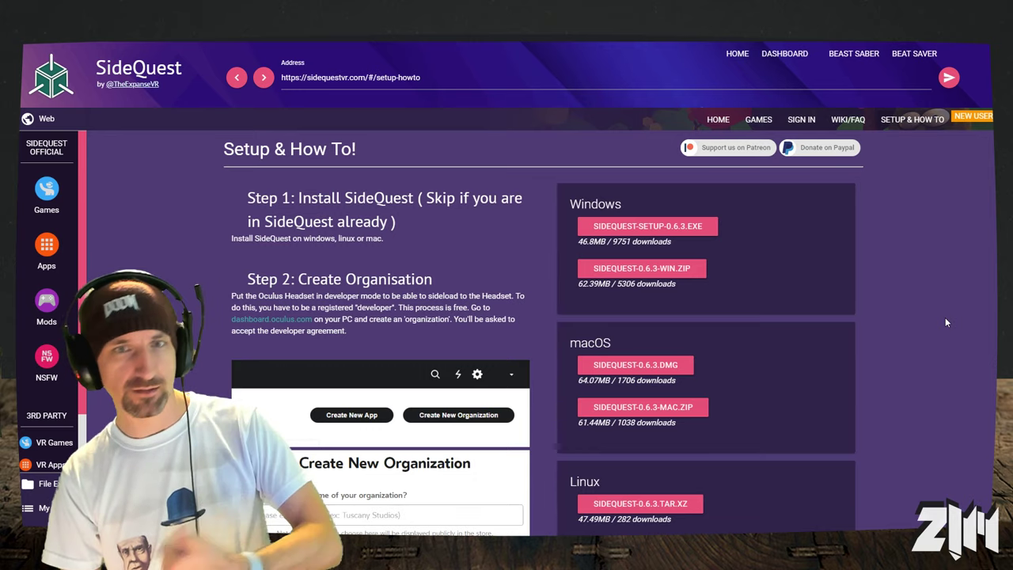
{"action": "scroll", "scroll_direction": "down", "scroll_amount": 3}
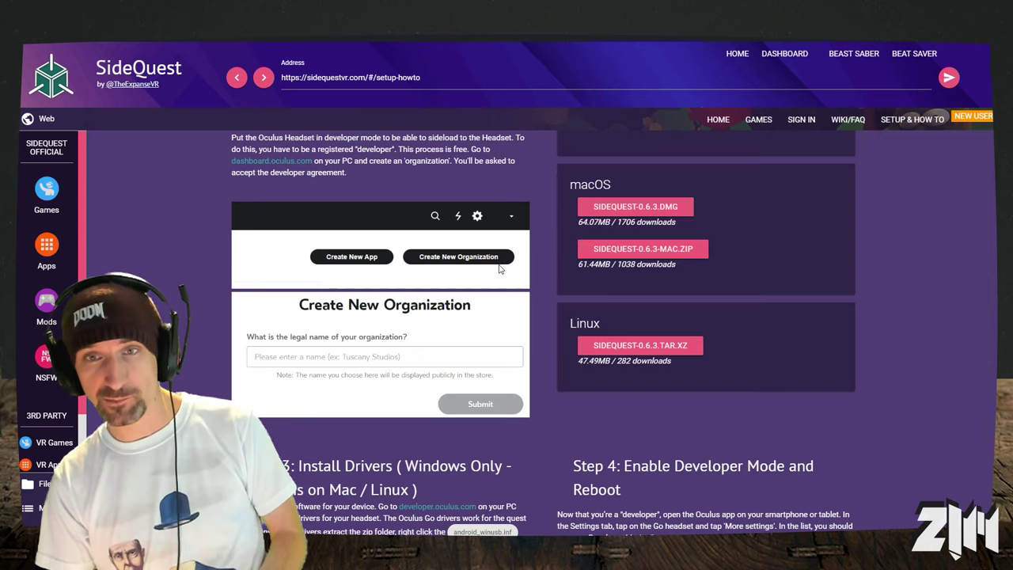
{"action": "scroll", "scroll_direction": "down", "scroll_amount": 3}
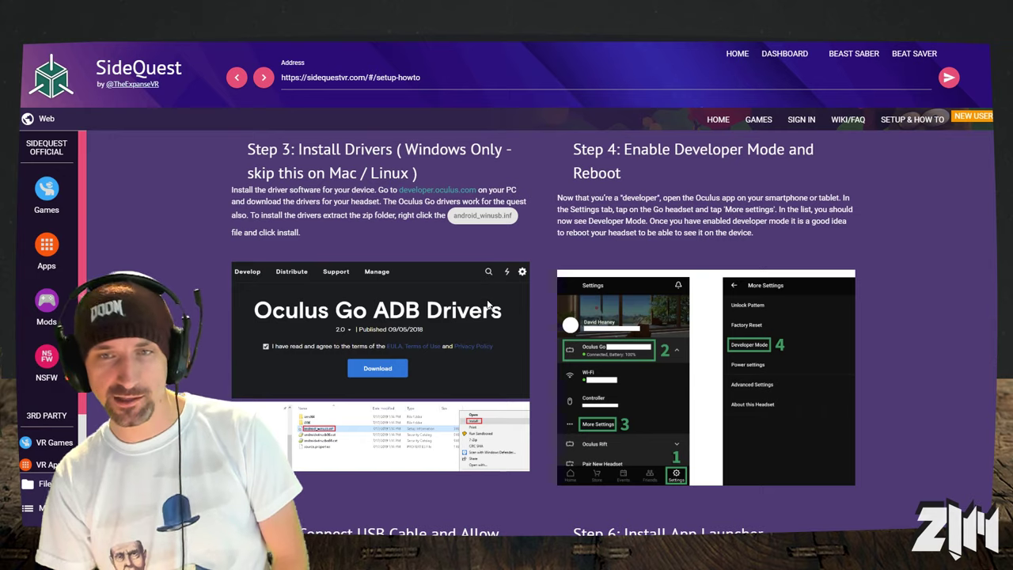
{"action": "scroll", "scroll_direction": "down", "scroll_amount": 3}
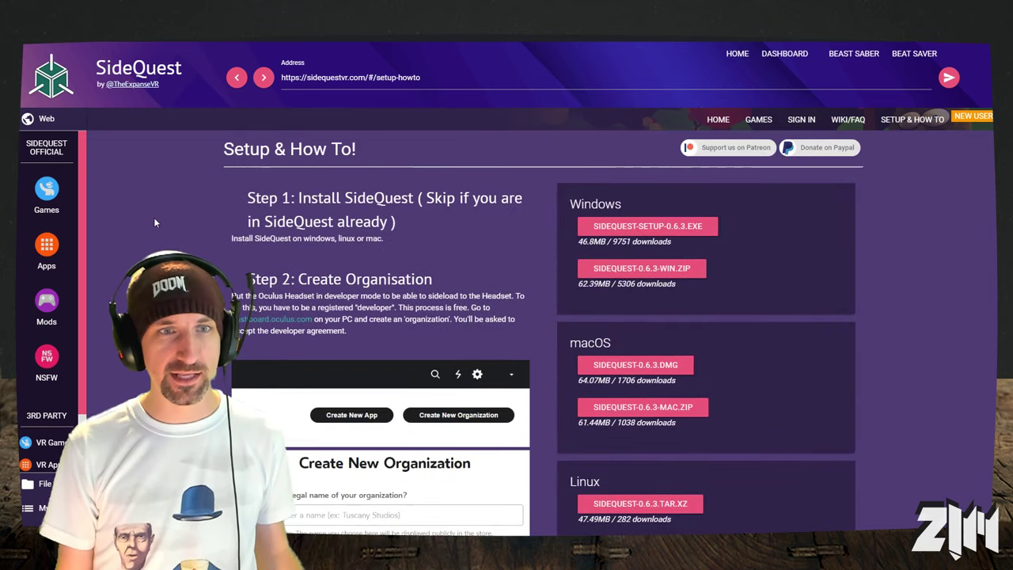
Browse SideQuest's official Games catalogue.
{"action": "left_click", "coordinate": [46, 190]}
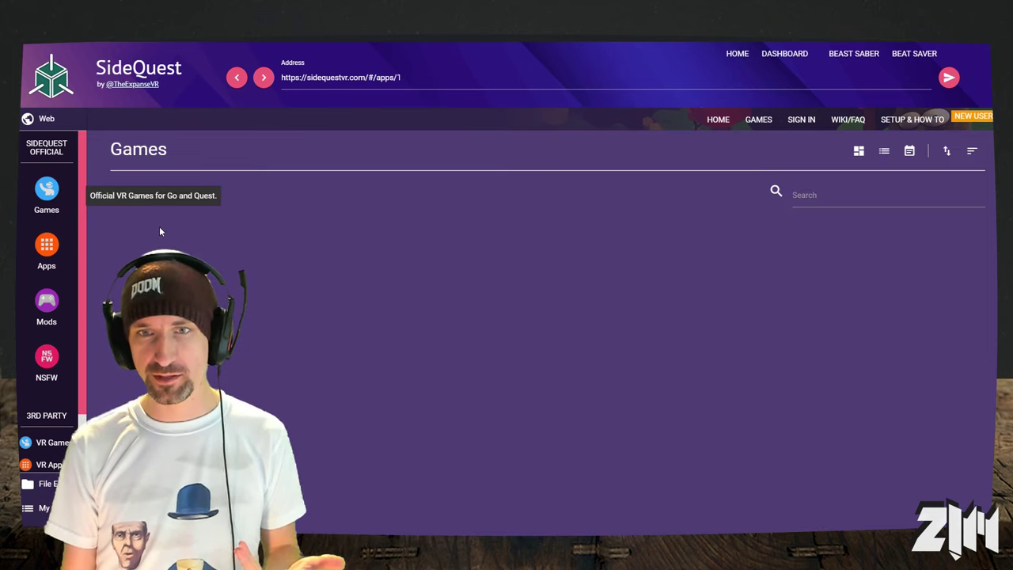
{"action": "scroll", "scroll_direction": "down", "scroll_amount": 3}
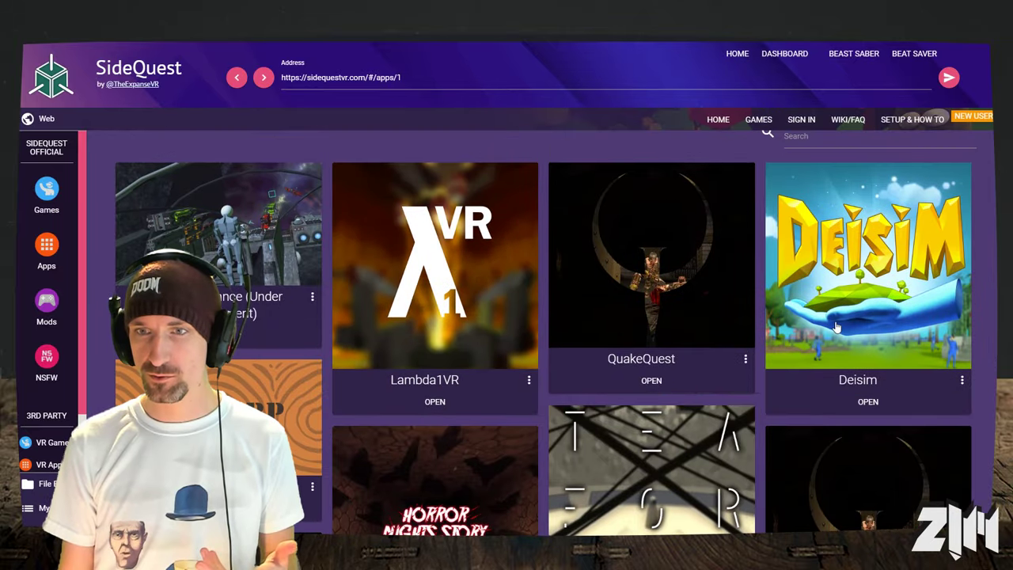
{"action": "scroll", "scroll_direction": "down", "scroll_amount": 3}
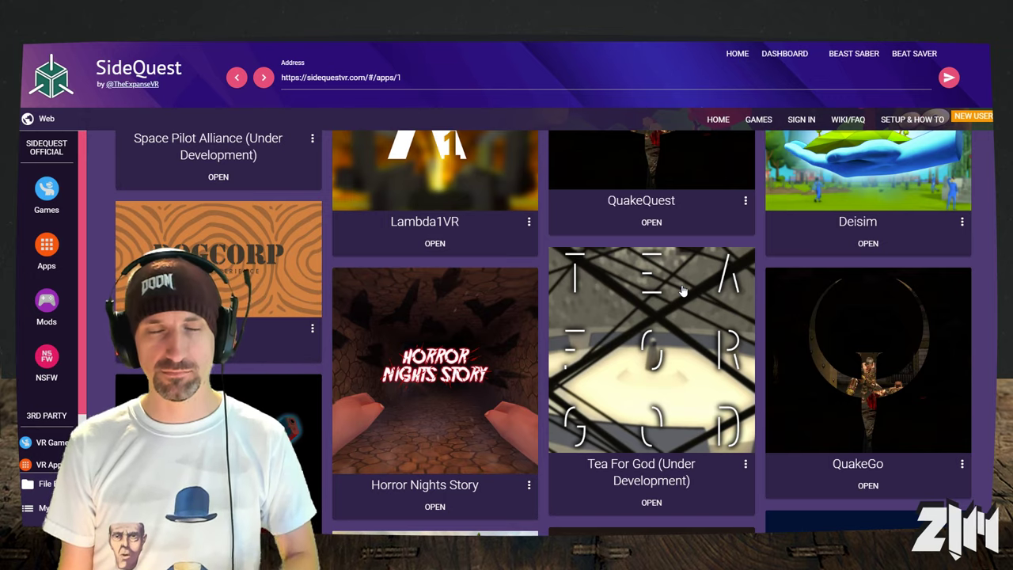
Switch to the official Apps catalogue and scroll down to Virtual Desktop.
{"action": "left_click", "coordinate": [46, 244]}
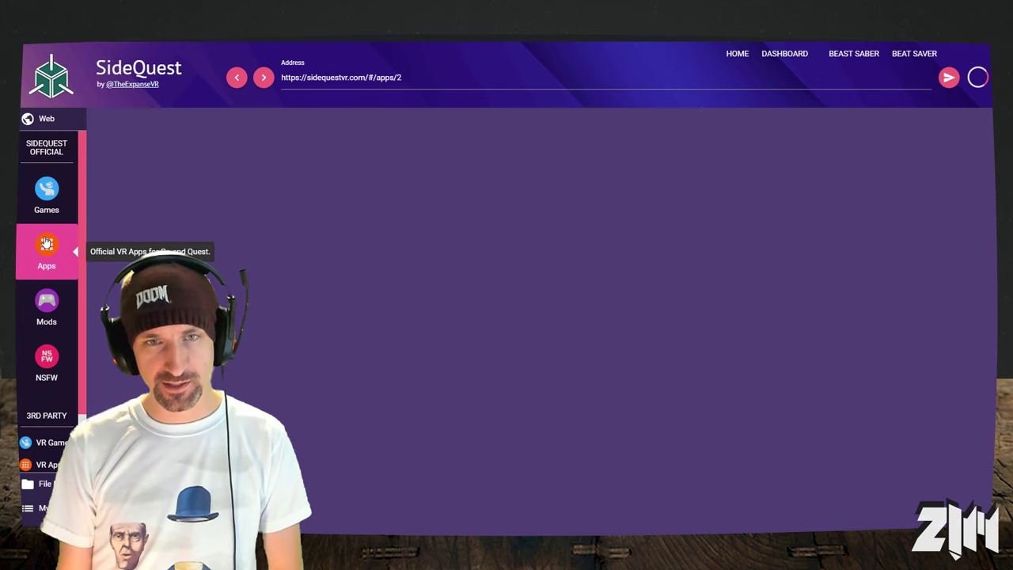
{"action": "left_click", "coordinate": [45, 249]}
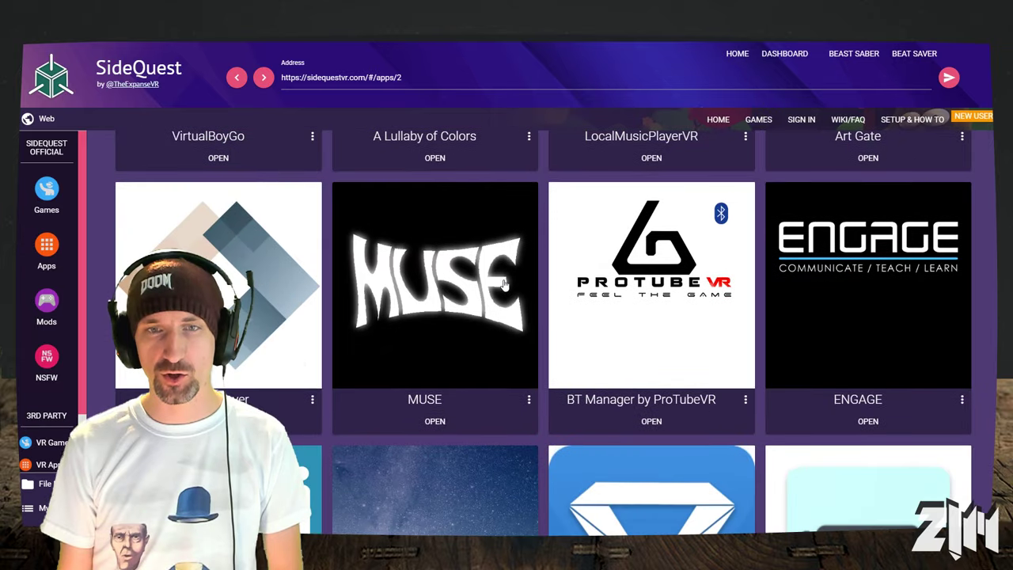
{"action": "scroll", "scroll_direction": "down", "scroll_amount": 3}
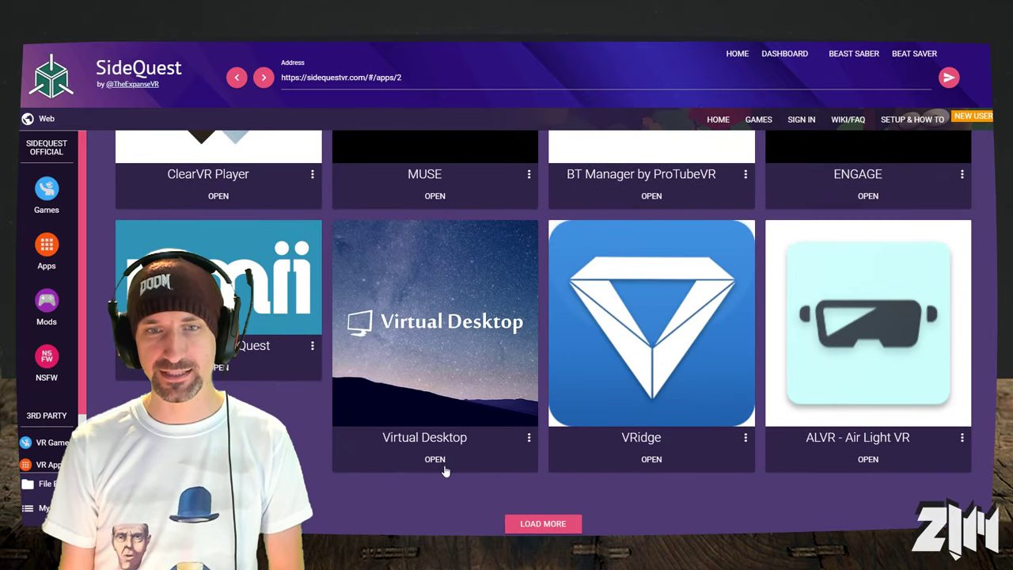